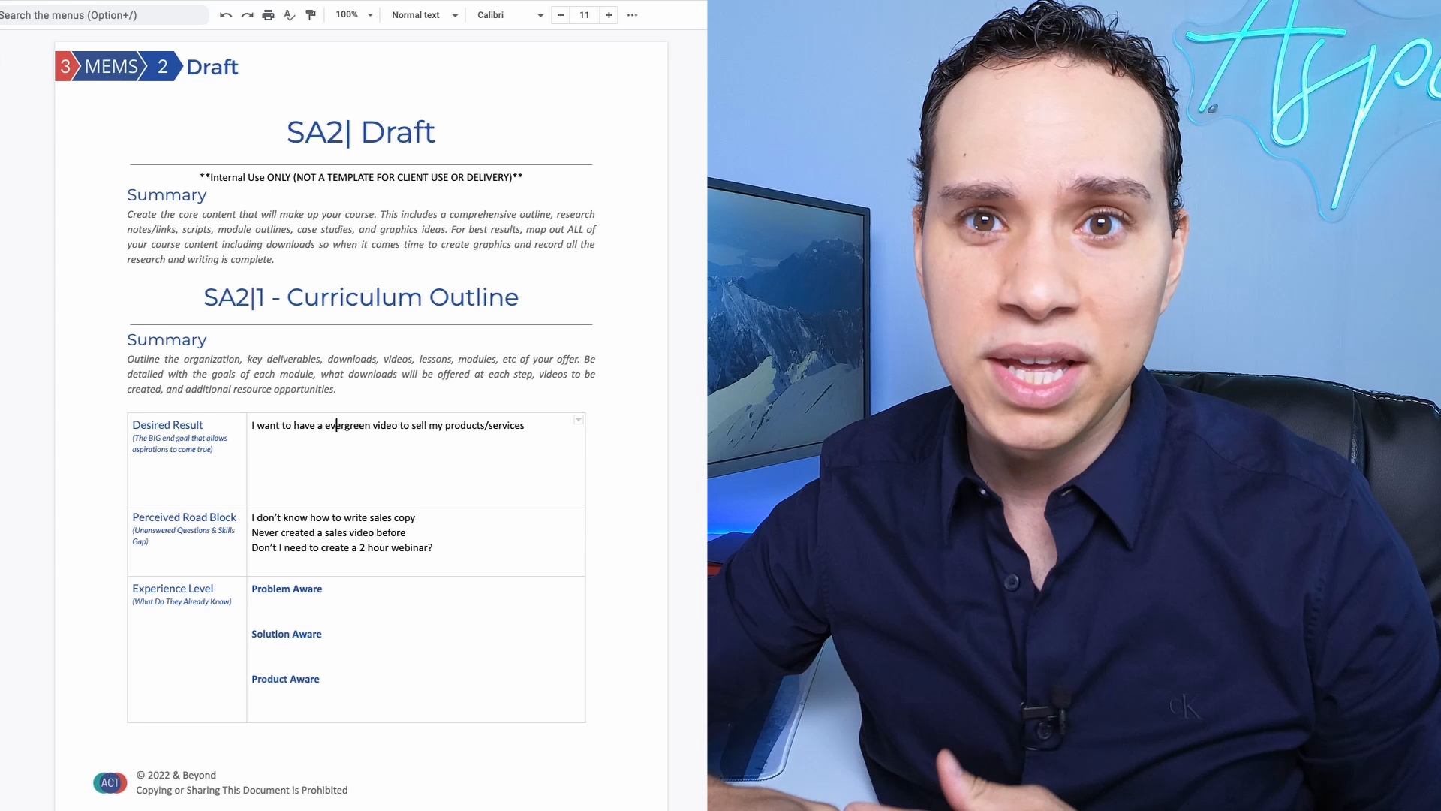
scroll("down", 3)
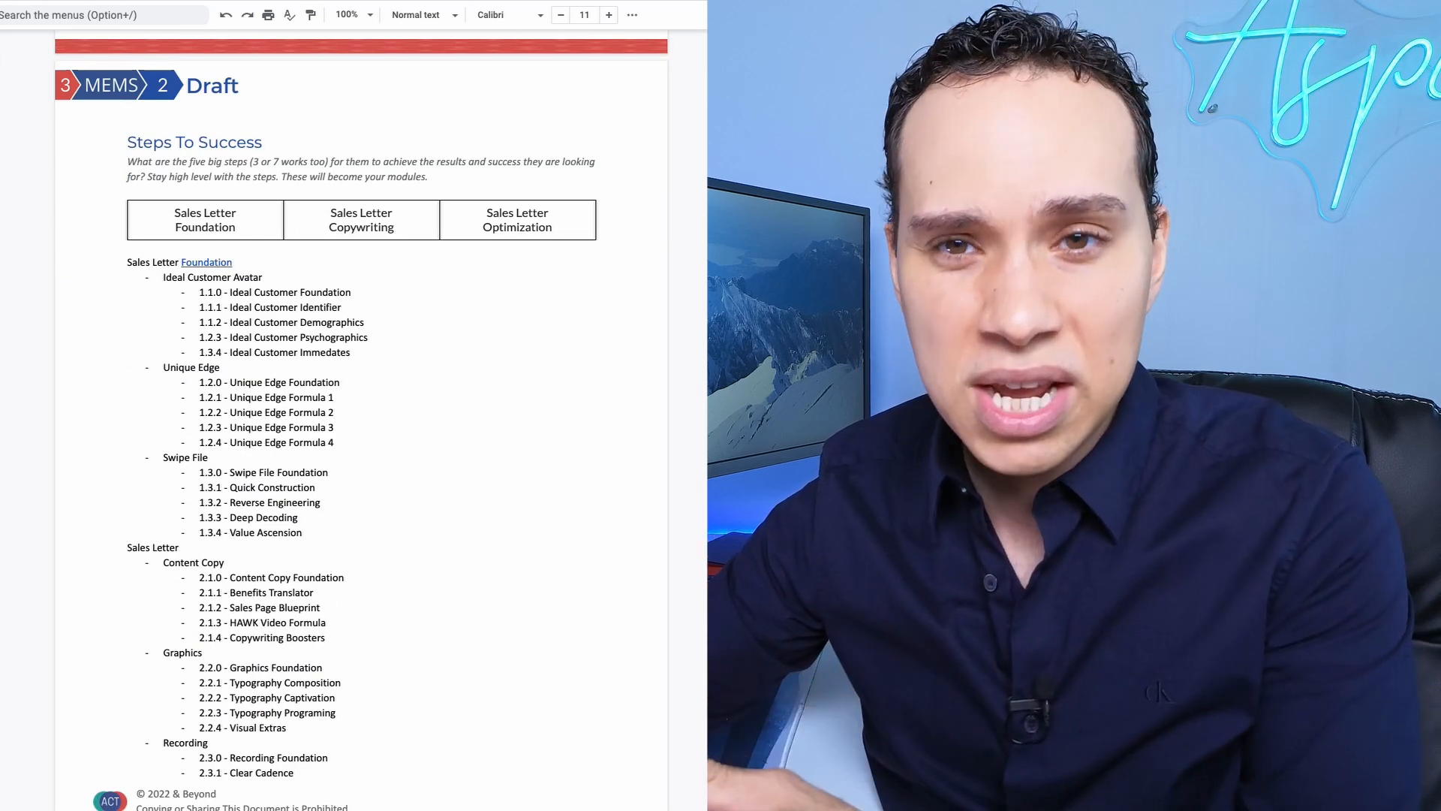
scroll("down", 3)
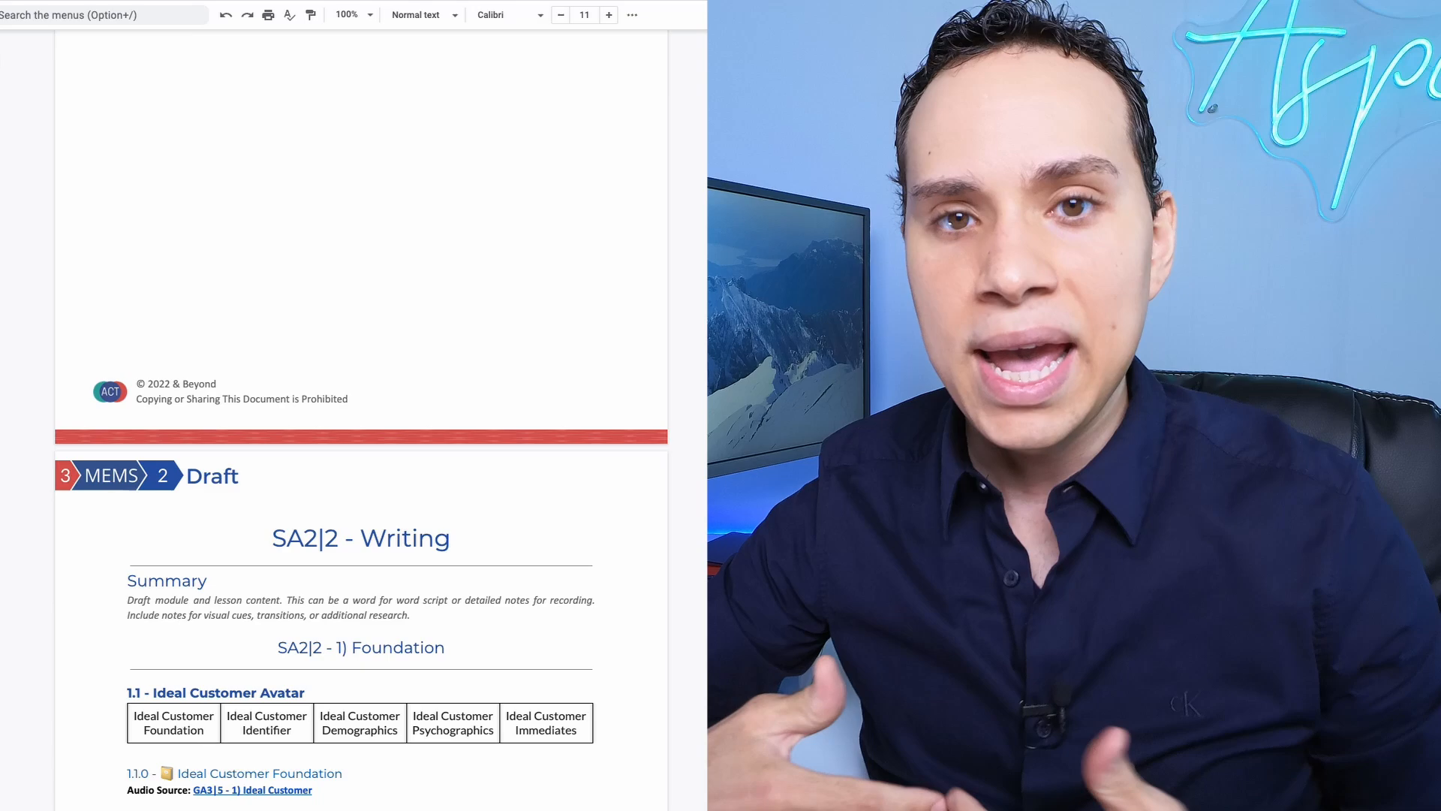
scroll("down", 3)
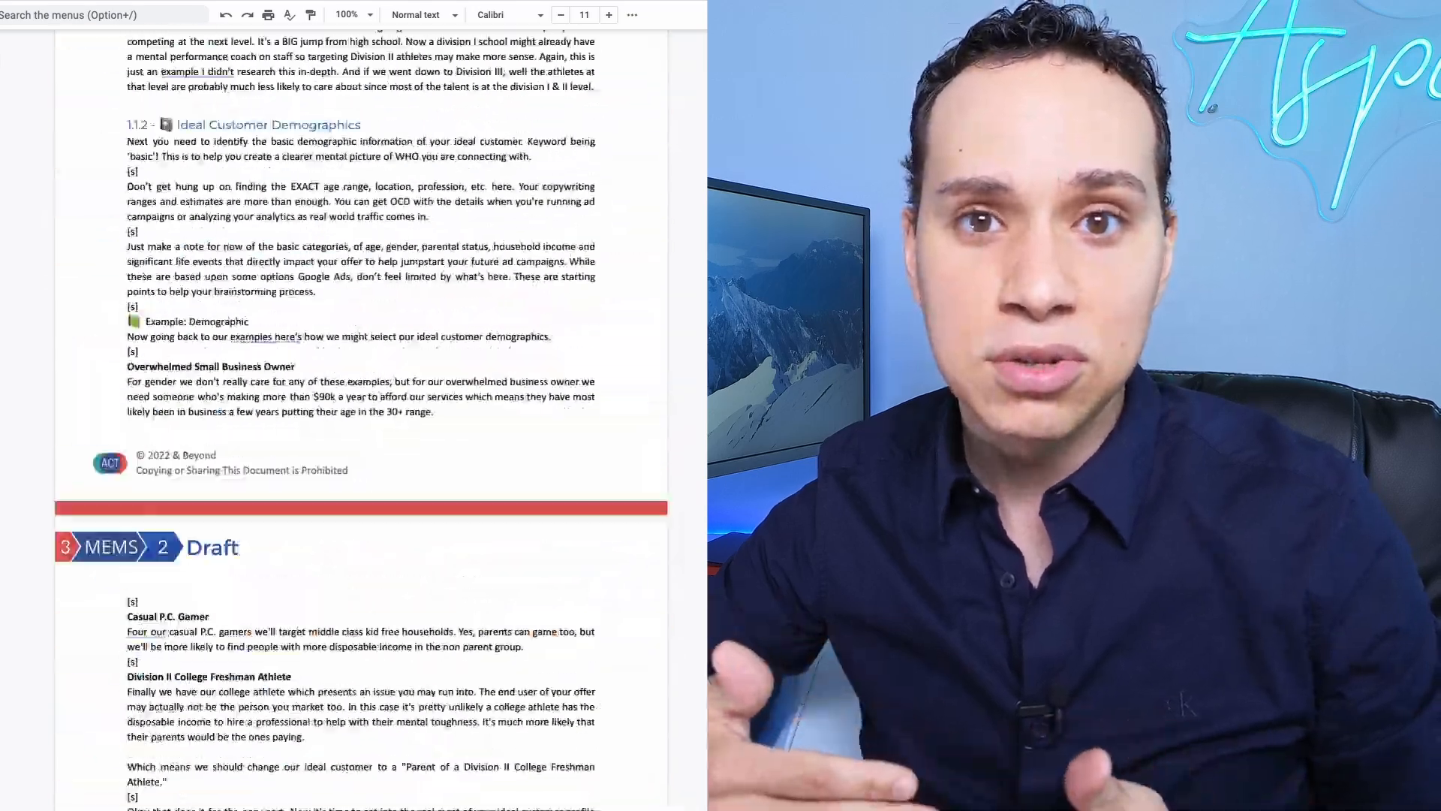
scroll("down", 3)
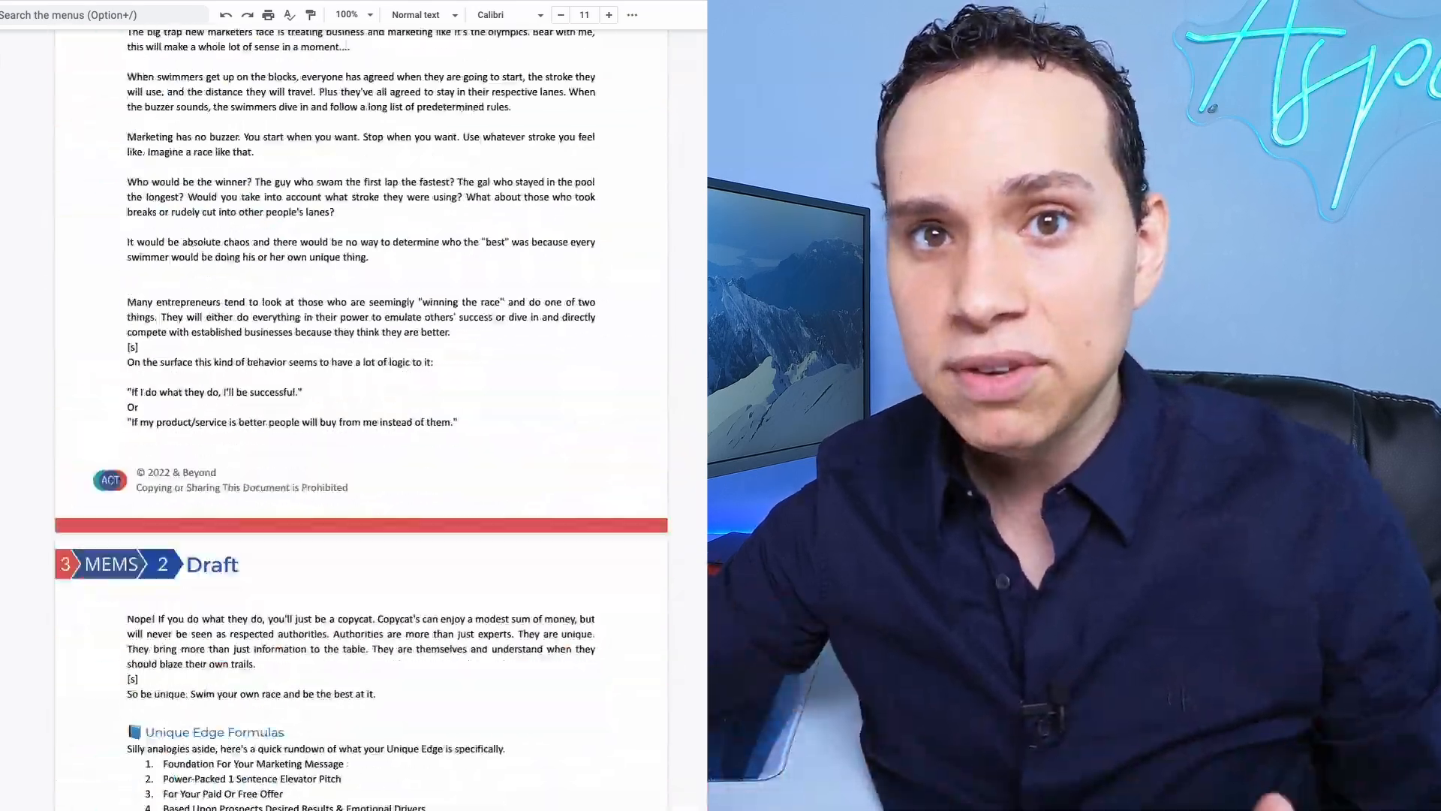
scroll("down", 3)
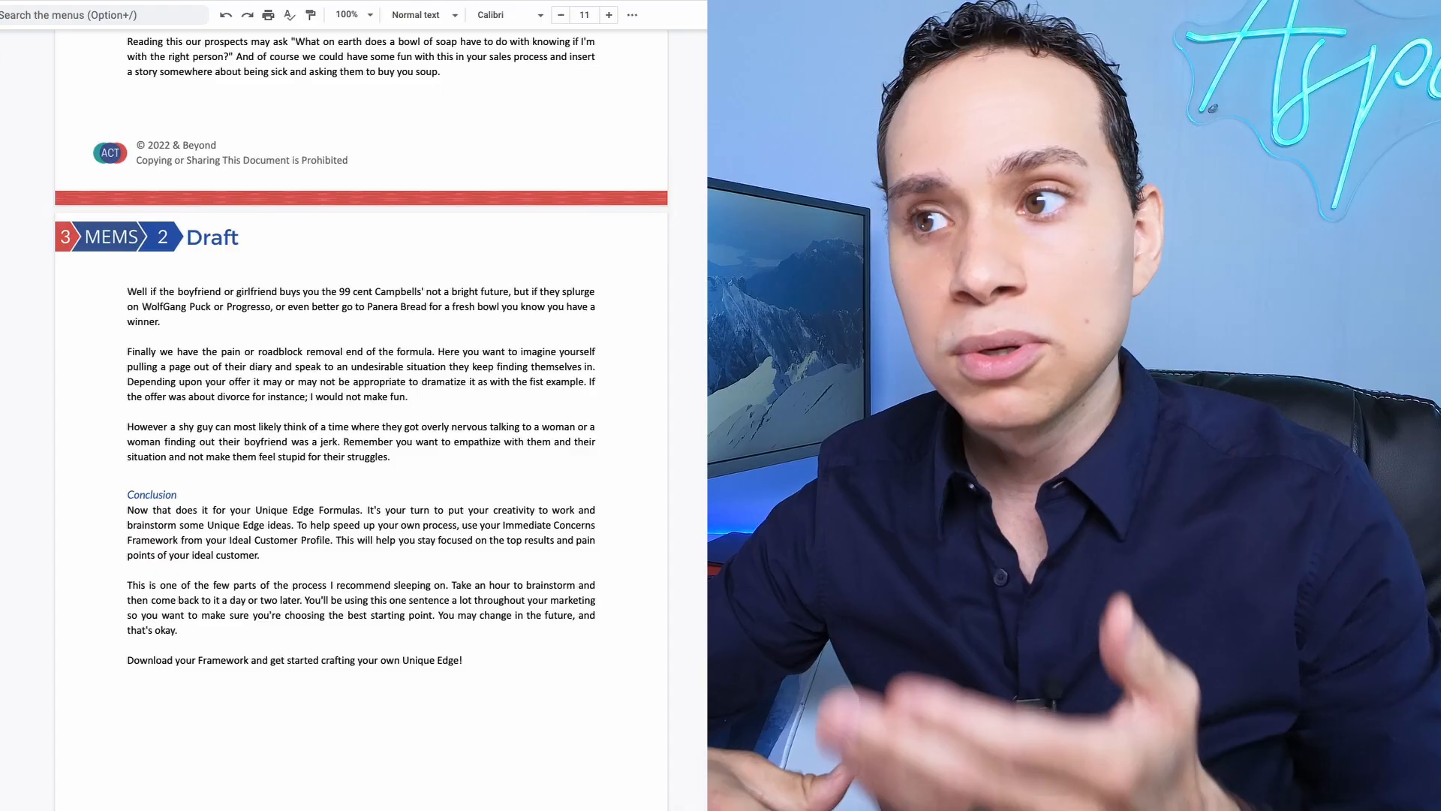
scroll("down", 3)
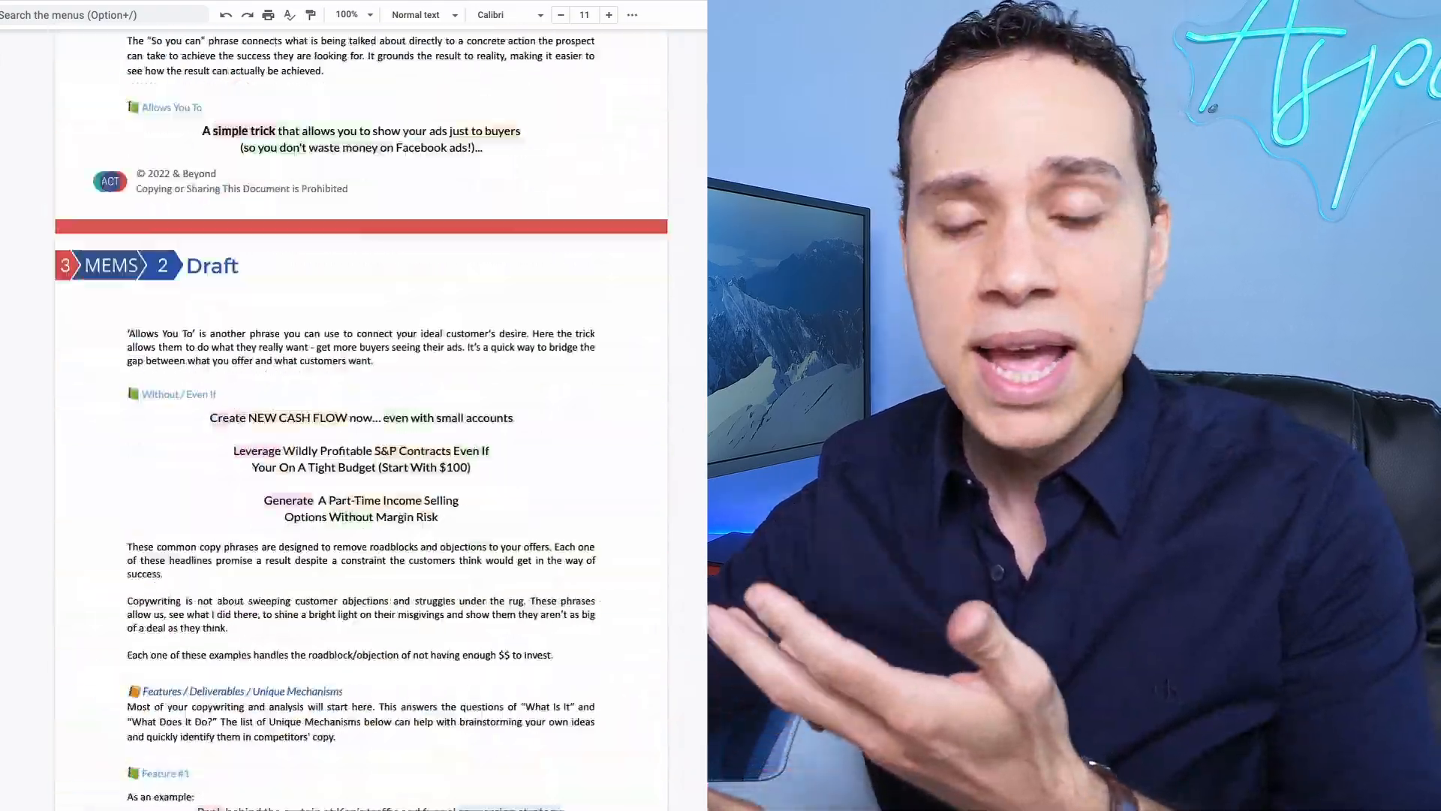
scroll("down", 3)
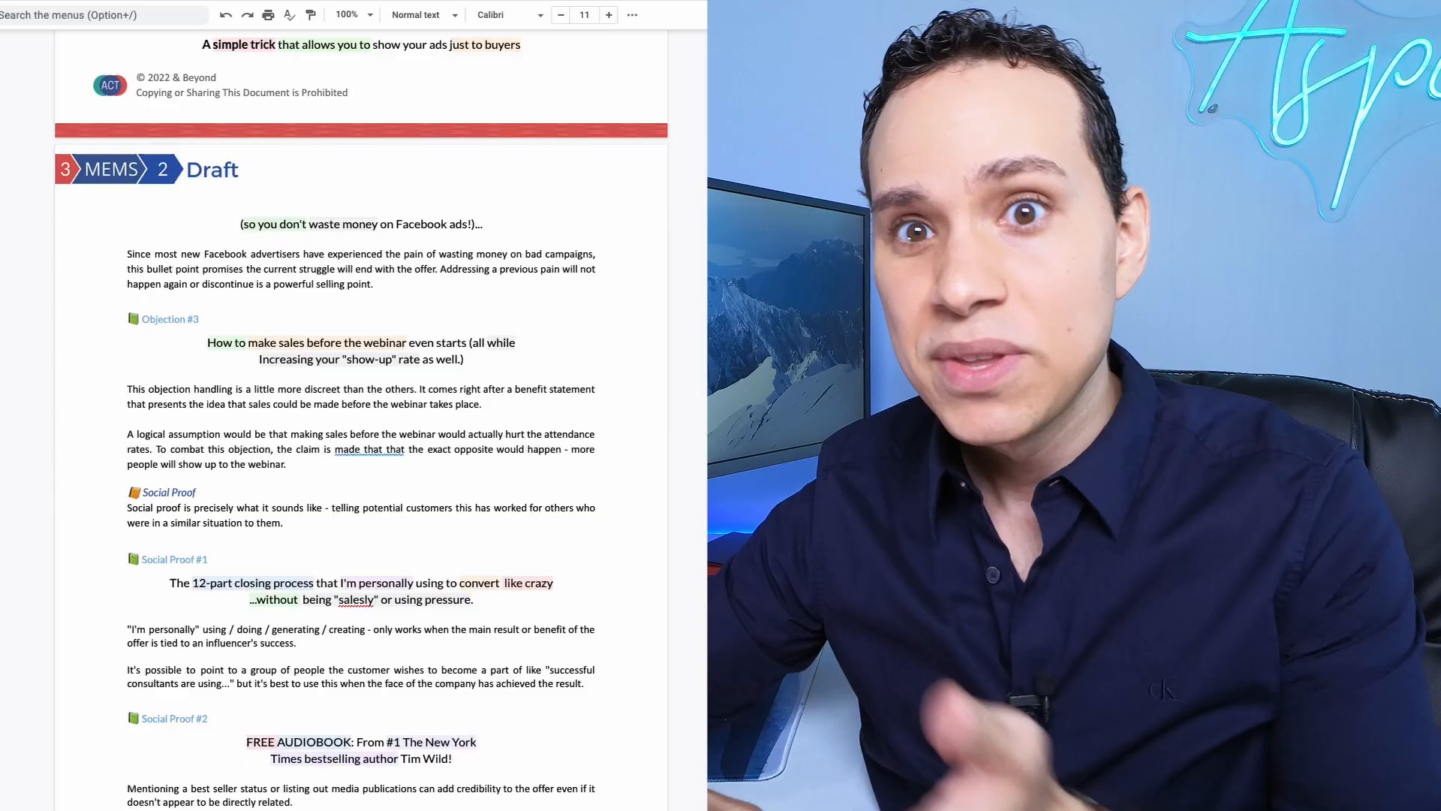
scroll("down", 3)
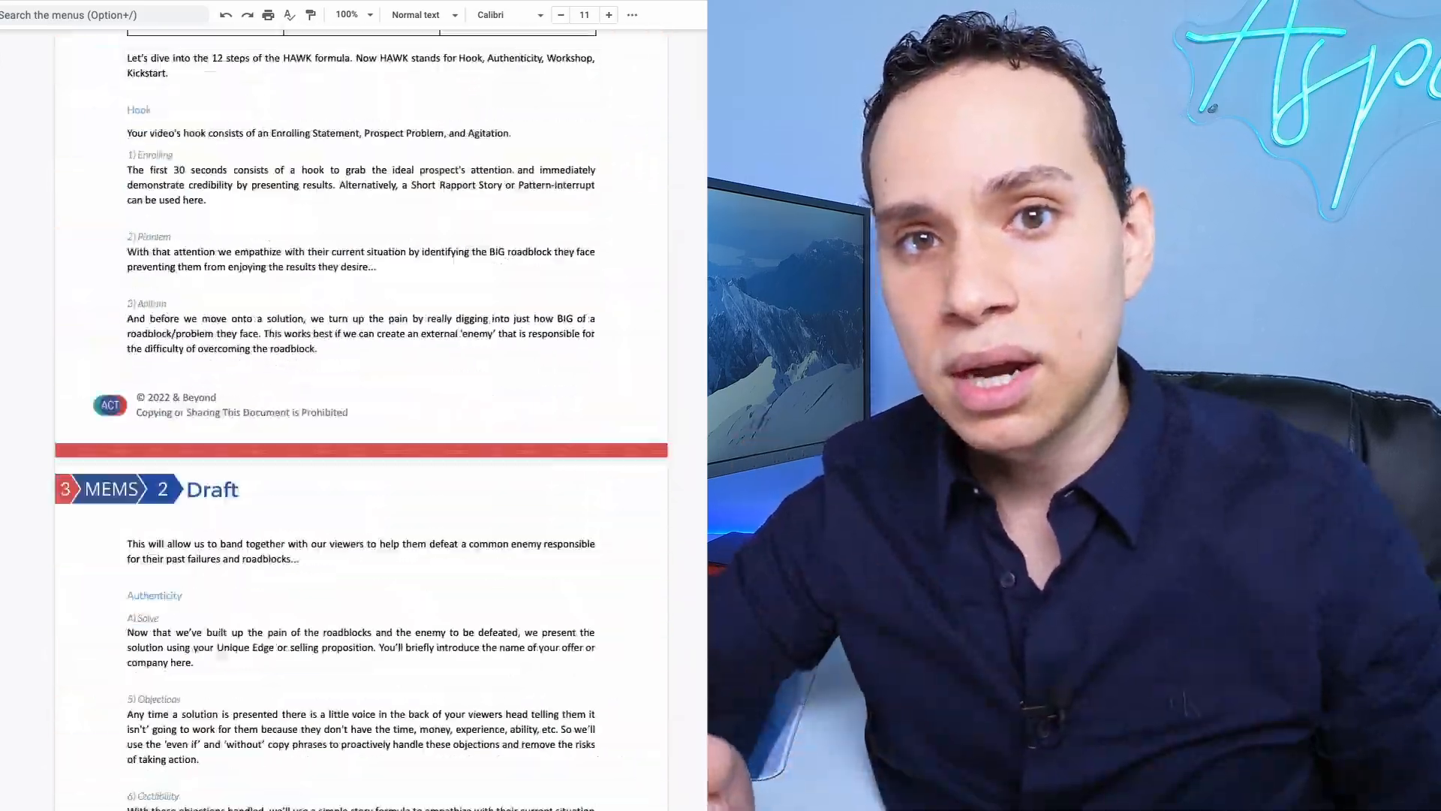
scroll("down", 3)
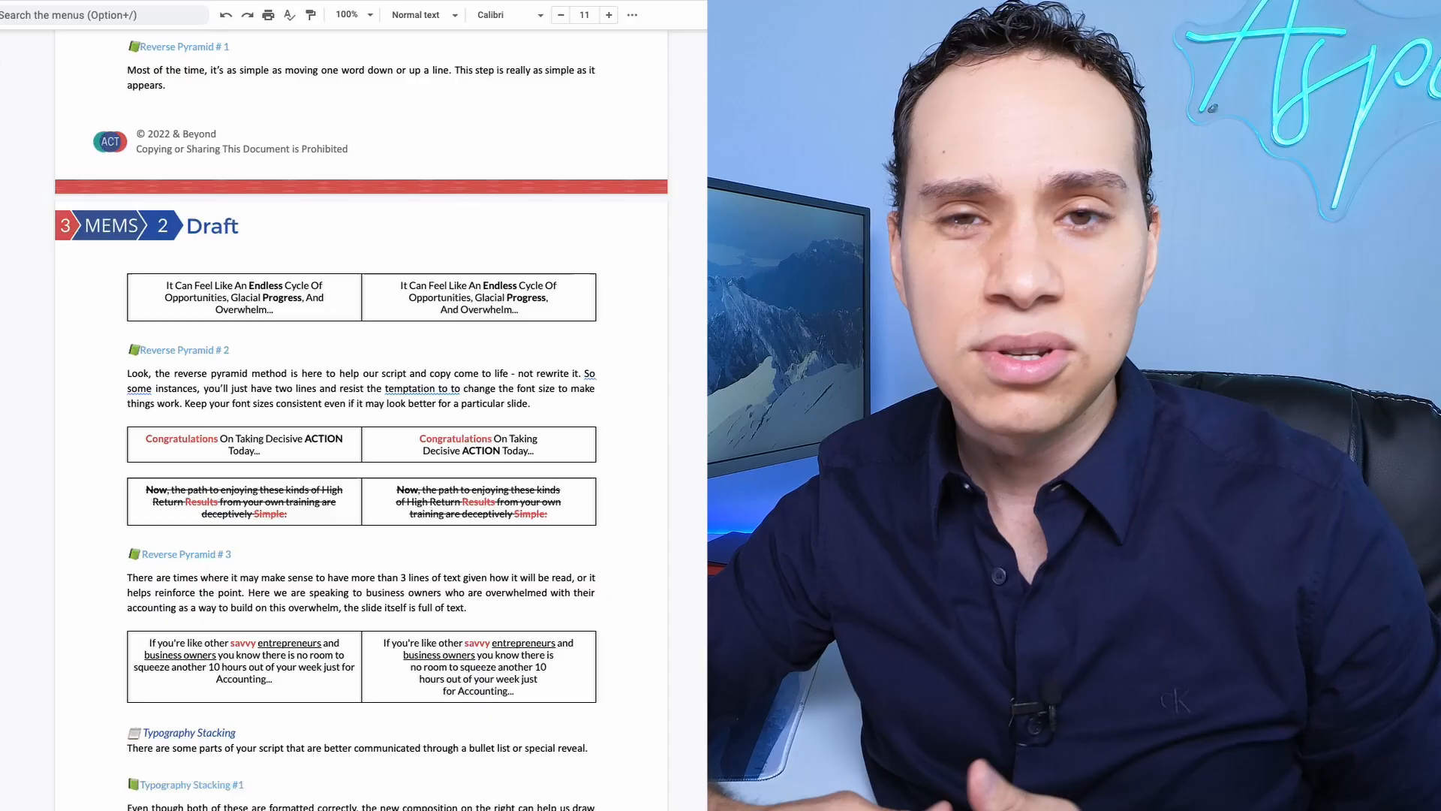
scroll("down", 3)
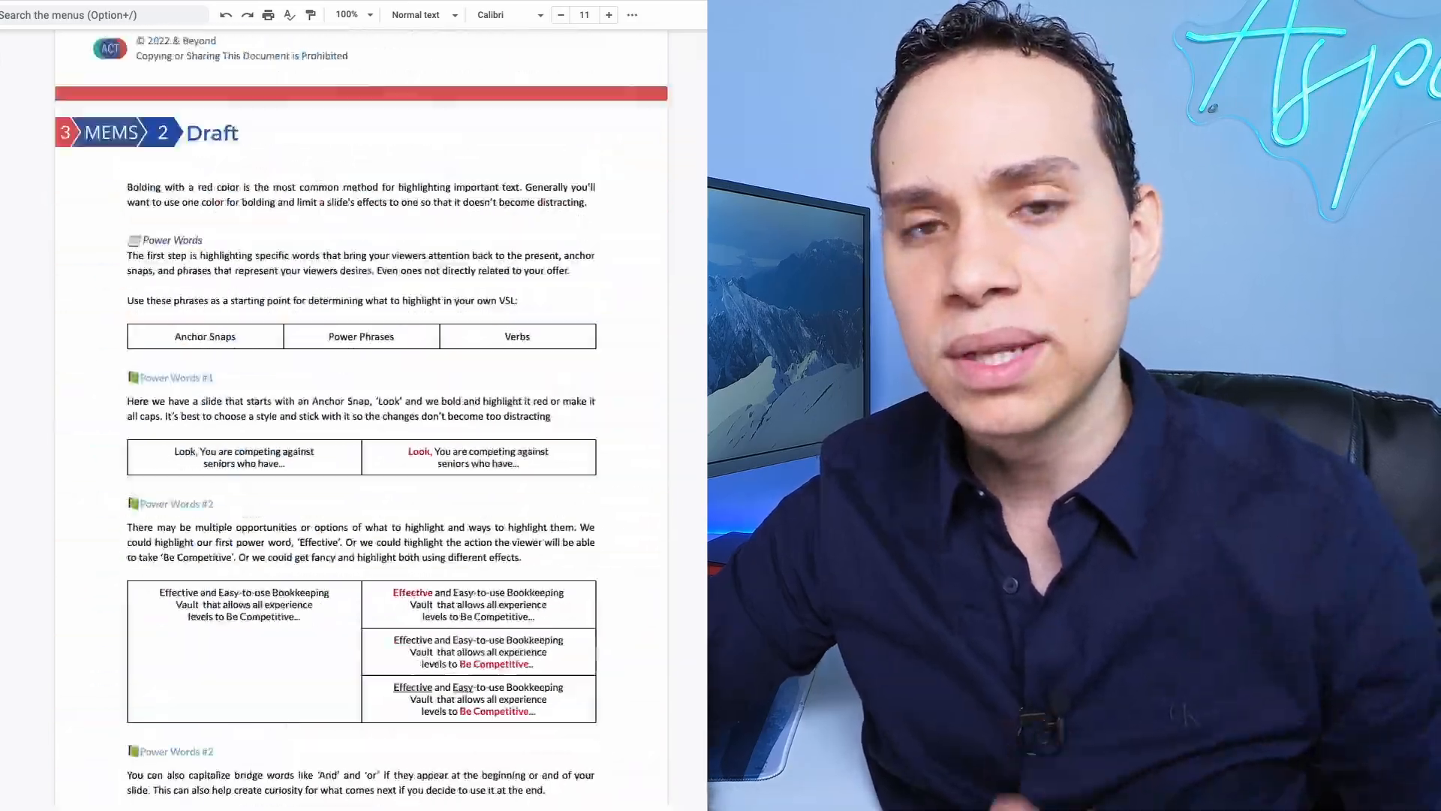
scroll("down", 3)
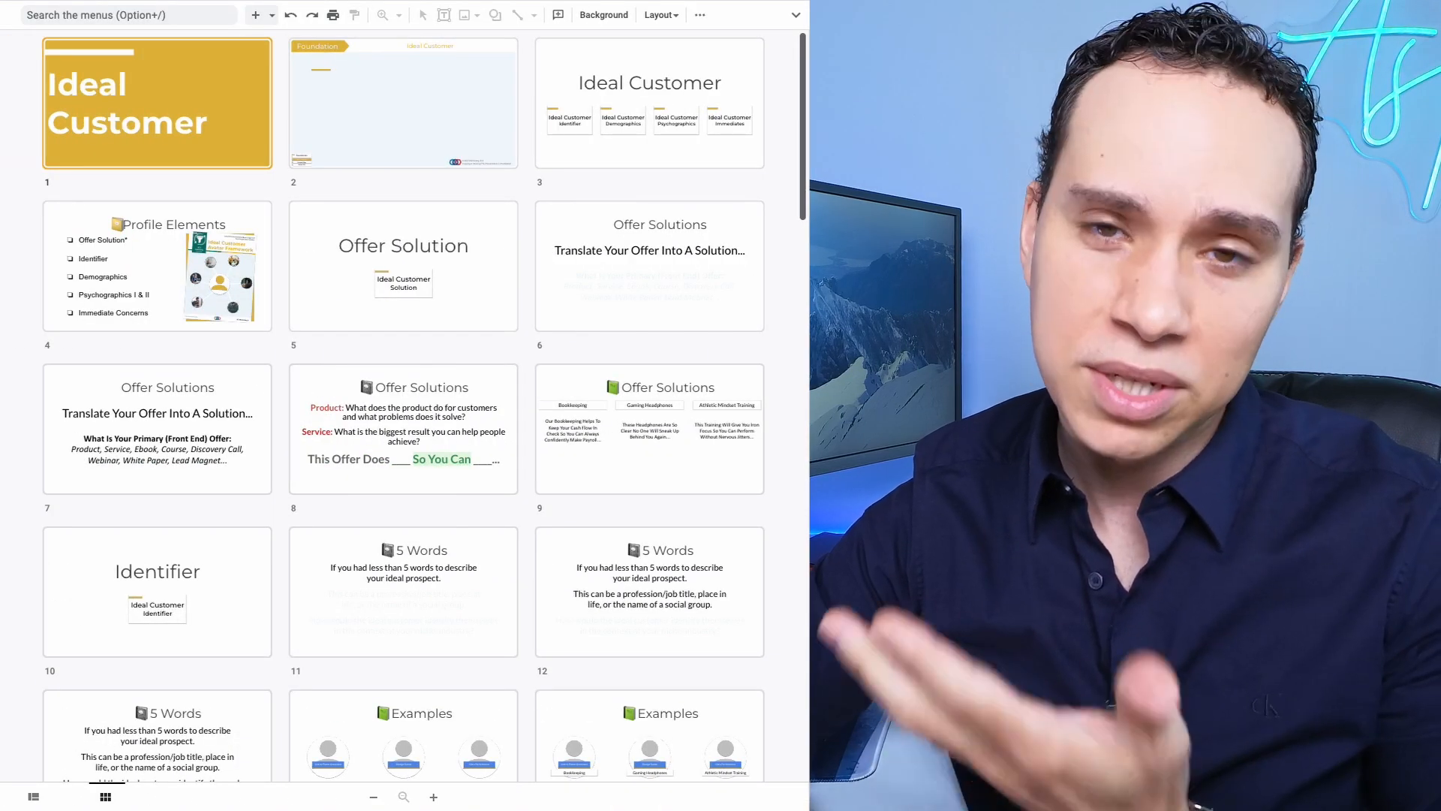
scroll("down", 3)
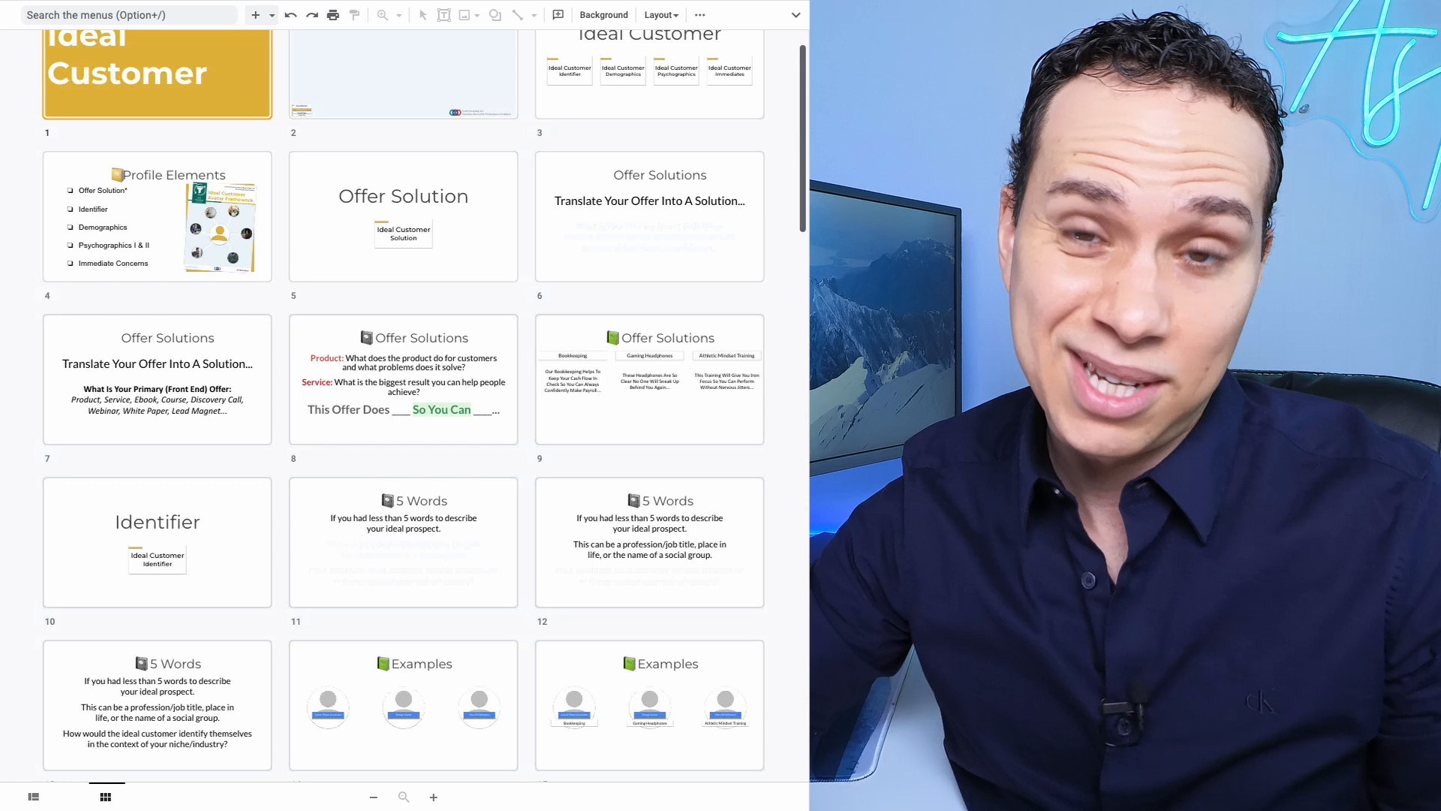
scroll("down", 3)
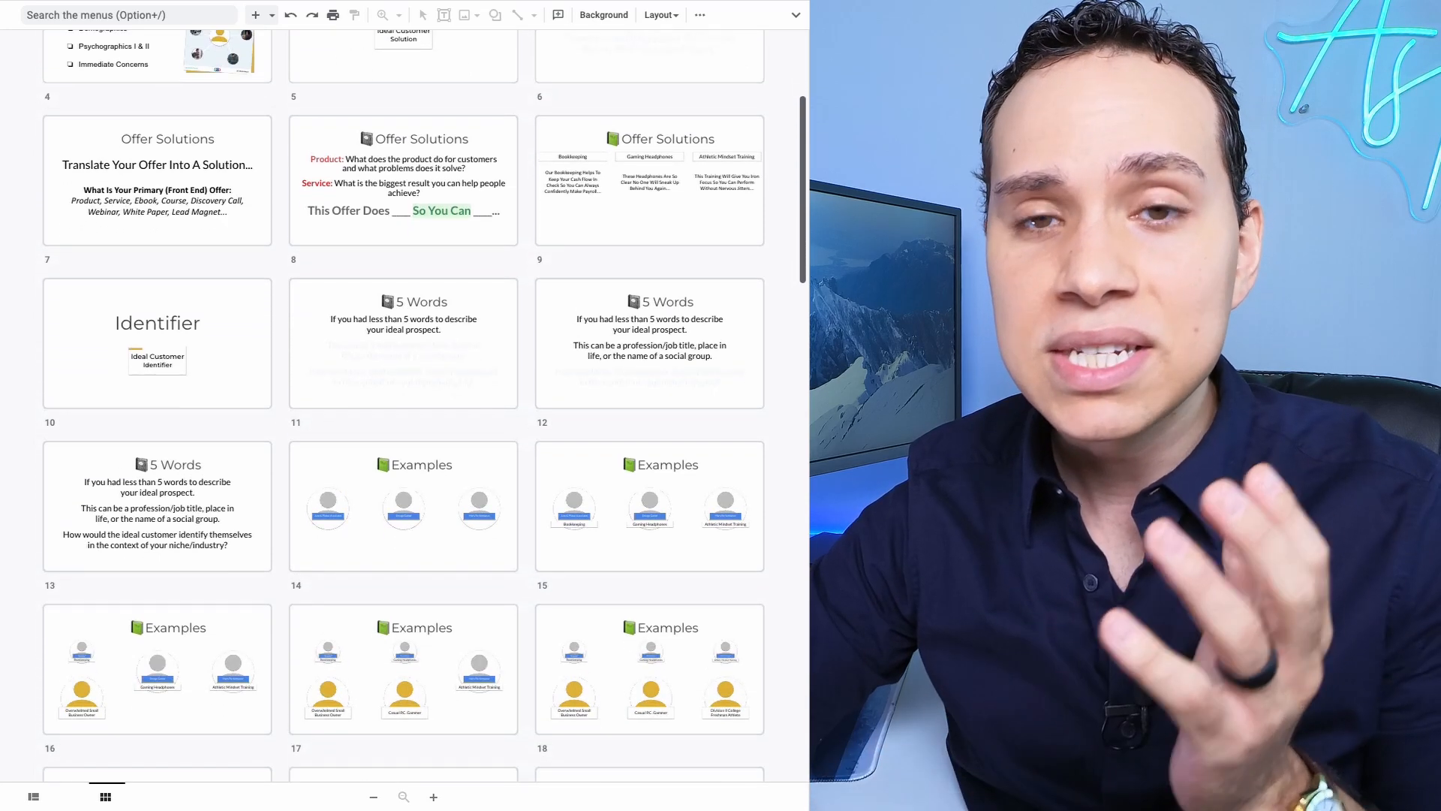
scroll("down", 3)
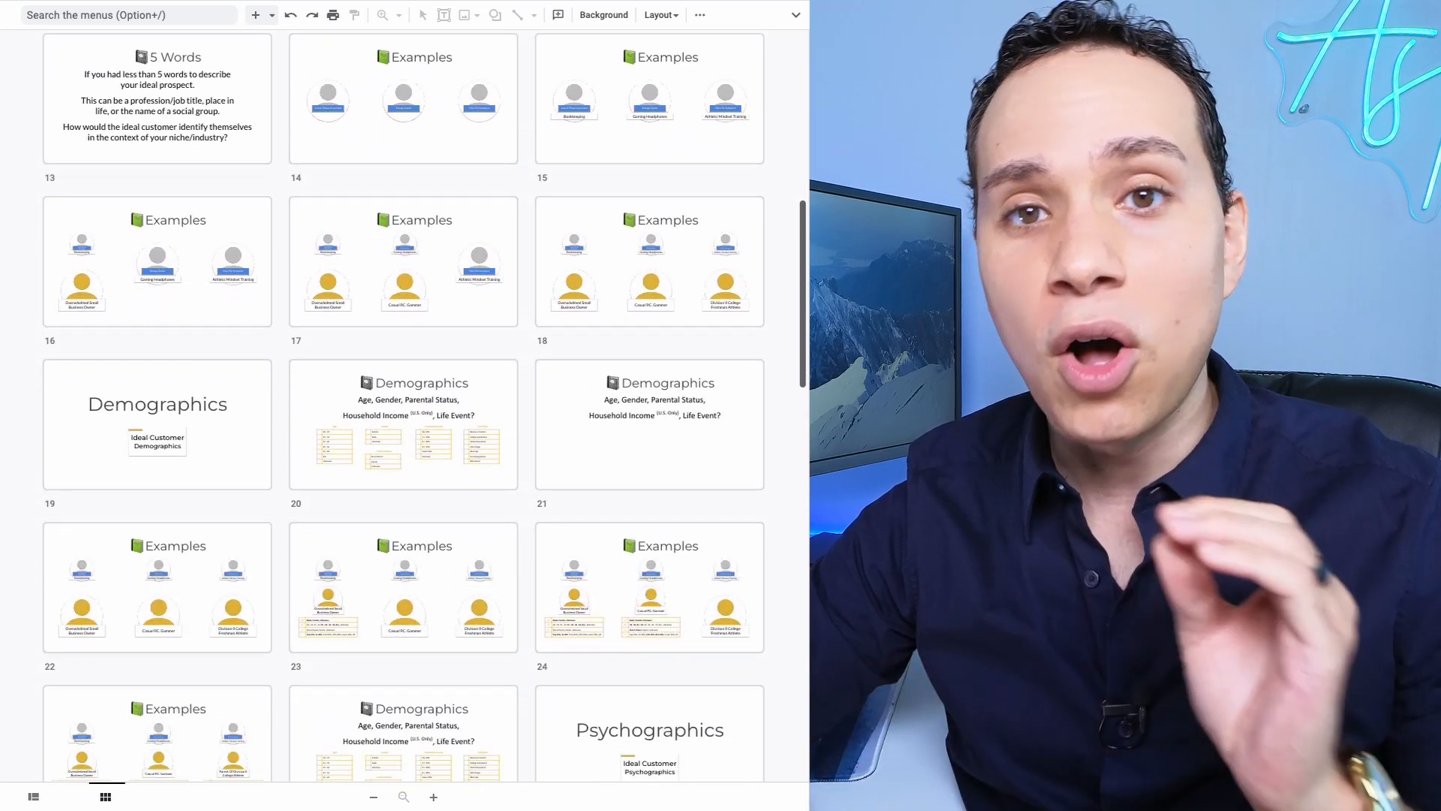
scroll("down", 3)
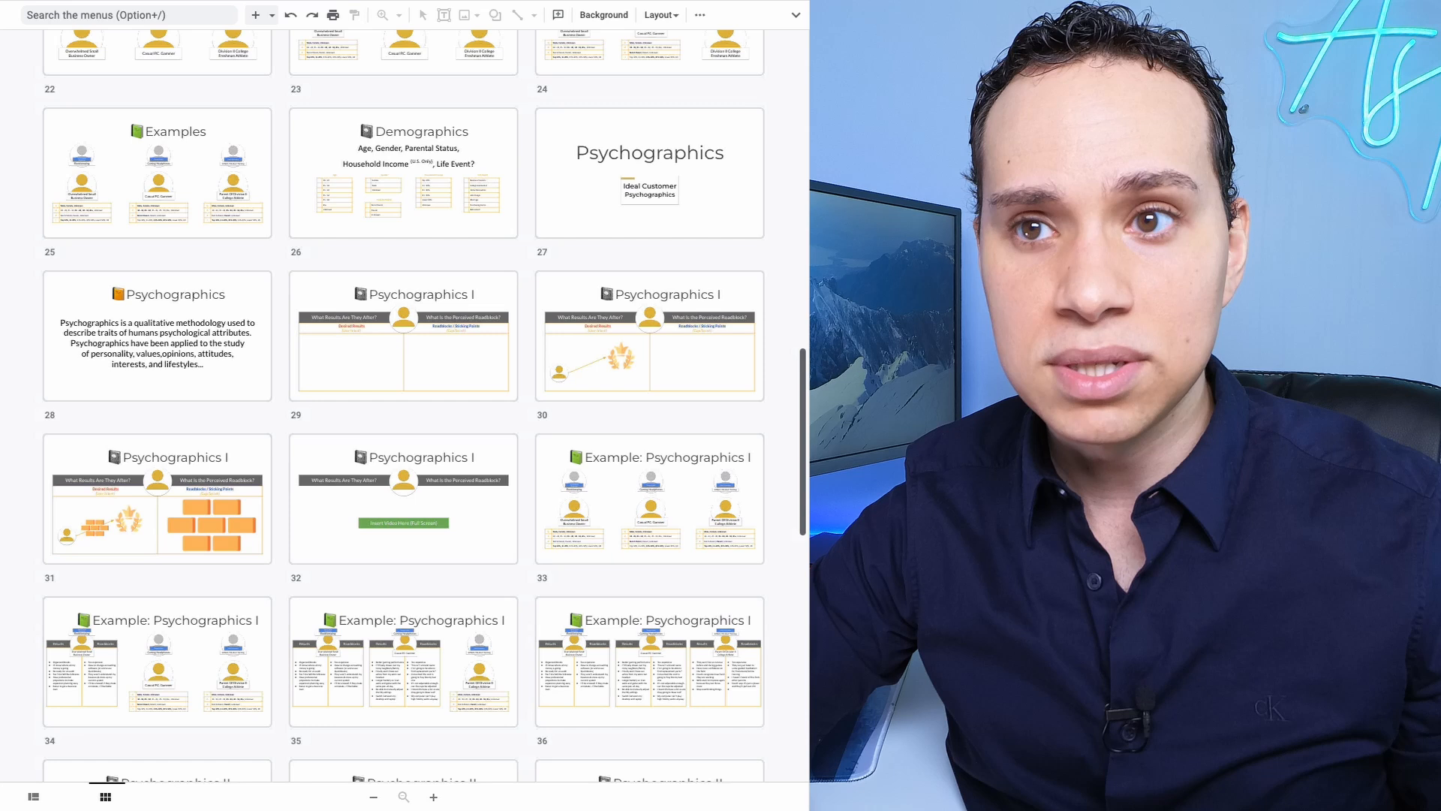
scroll("down", 3)
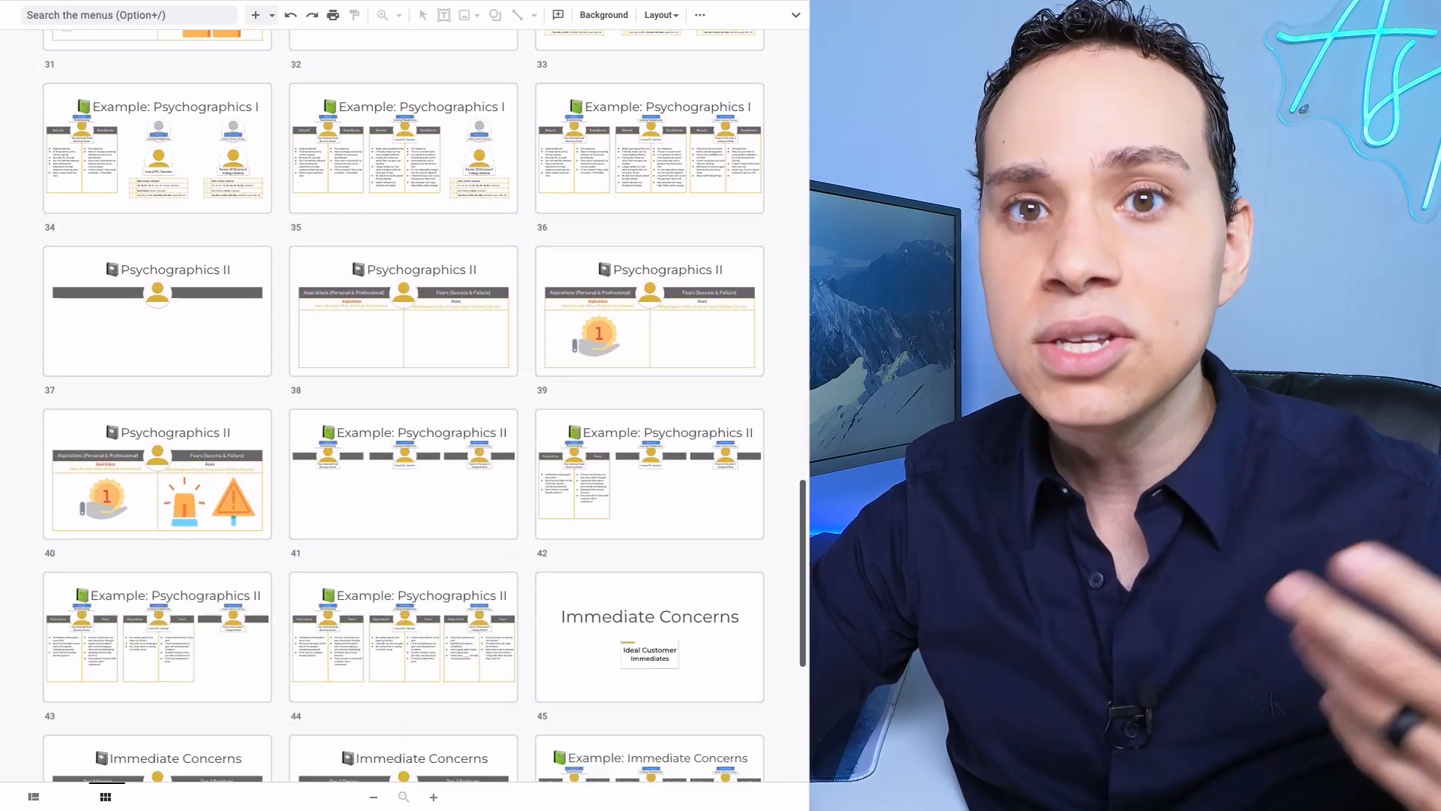